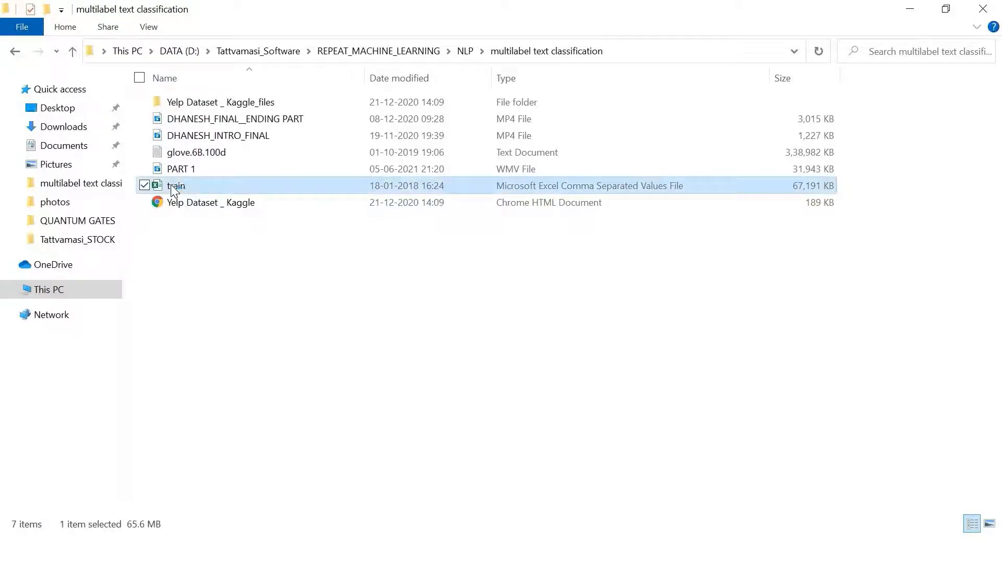
Step: Open train.csv from the multilabel text classification folder in Excel, maximized
double_click(175, 185)
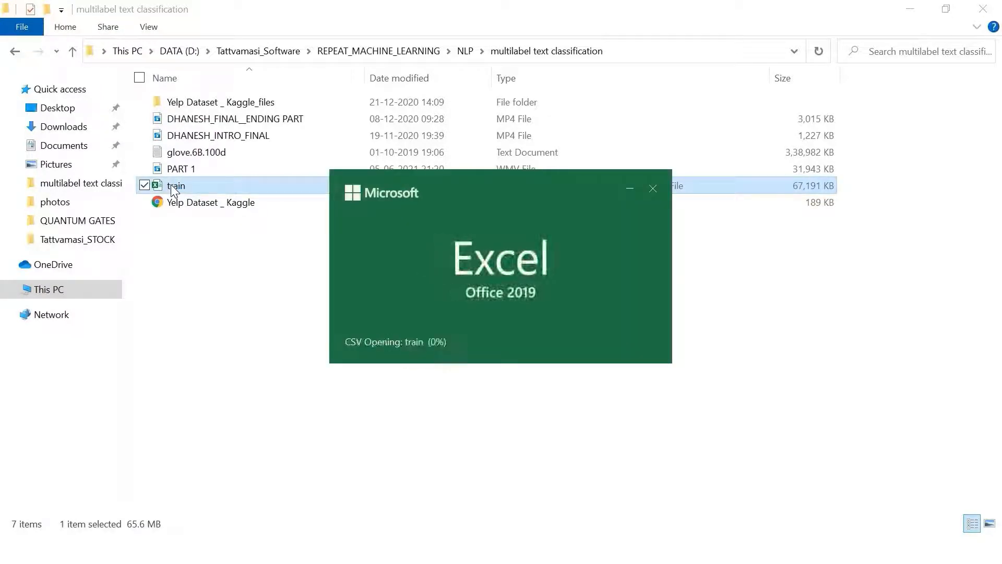
mouse_move(481, 158)
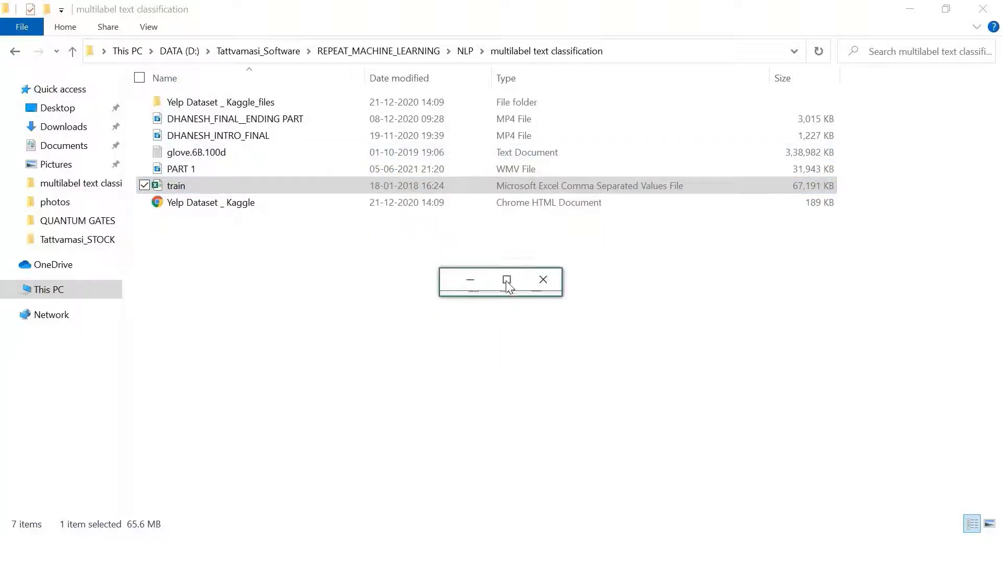
double_click(176, 185)
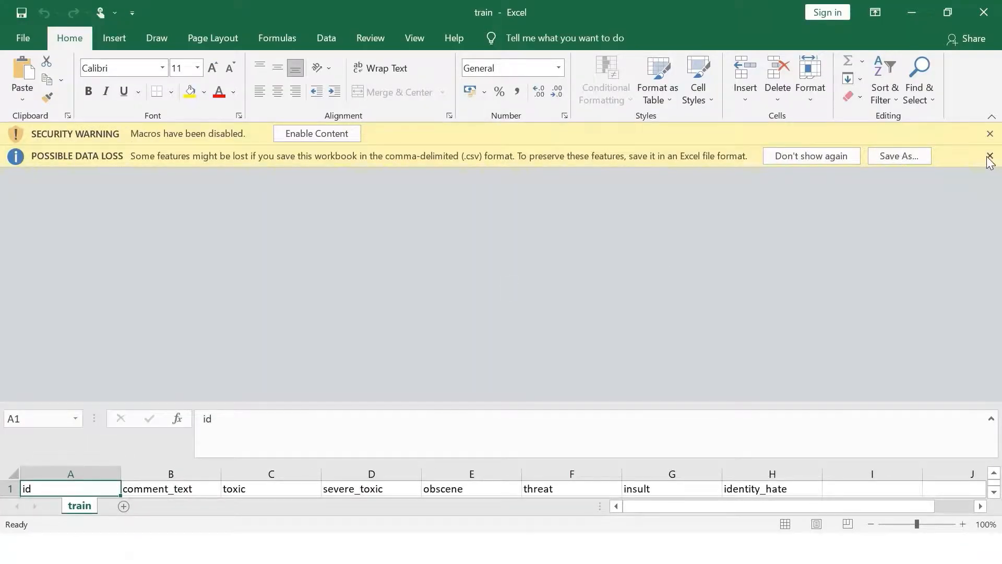
Step: Dismiss the data loss warning and inspect the obscene, threat and insult label columns
click(989, 156)
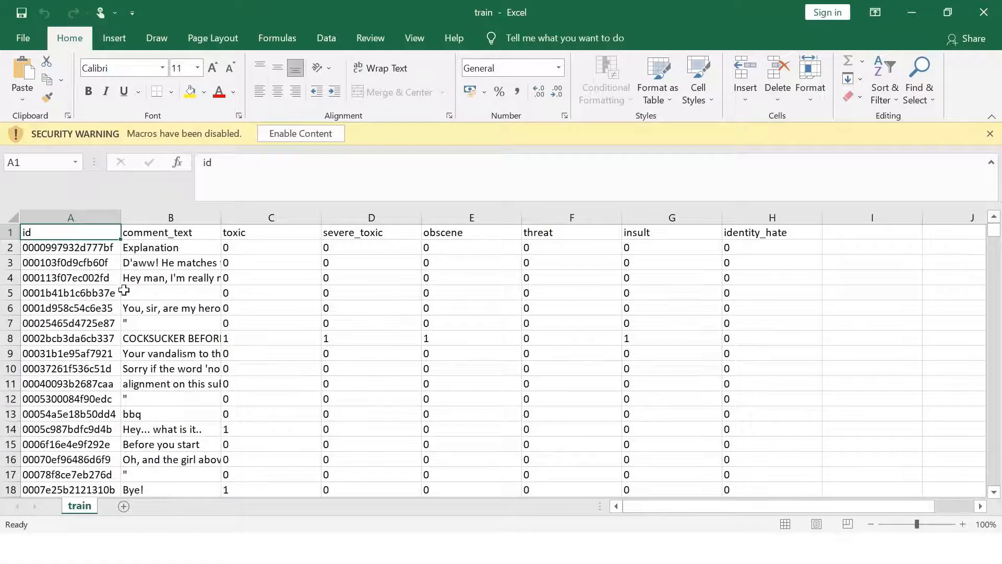
mouse_move(172, 244)
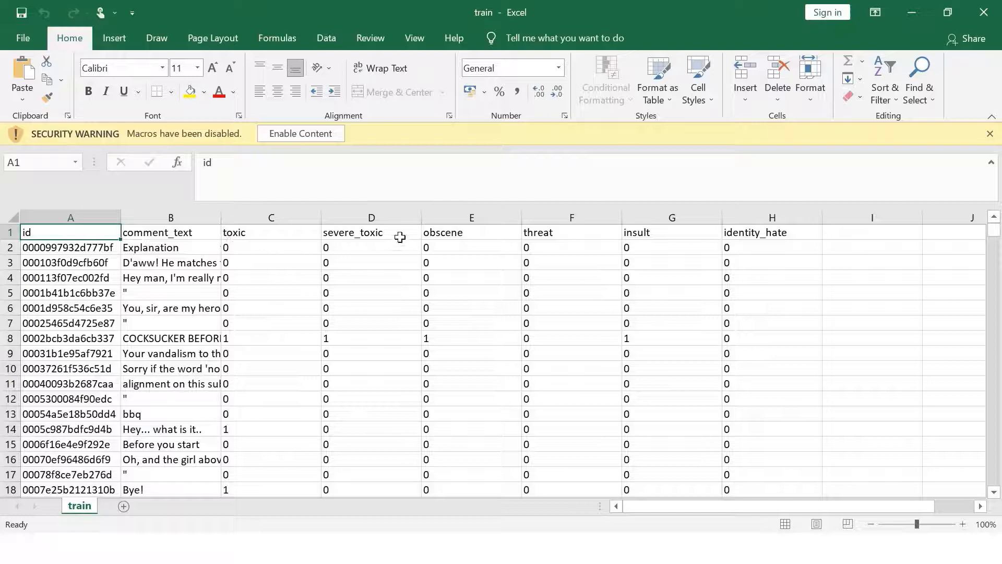
click(471, 232)
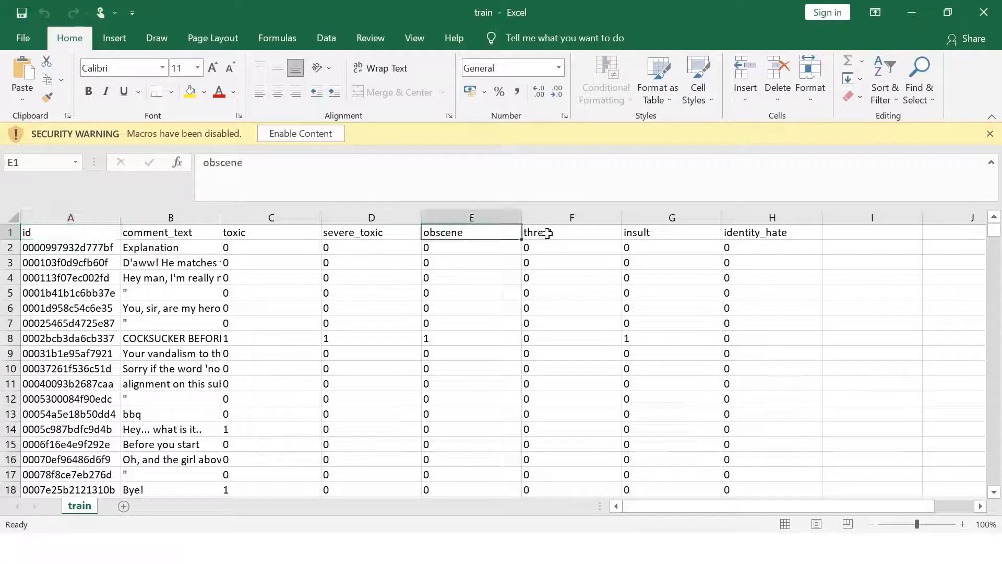
click(570, 232)
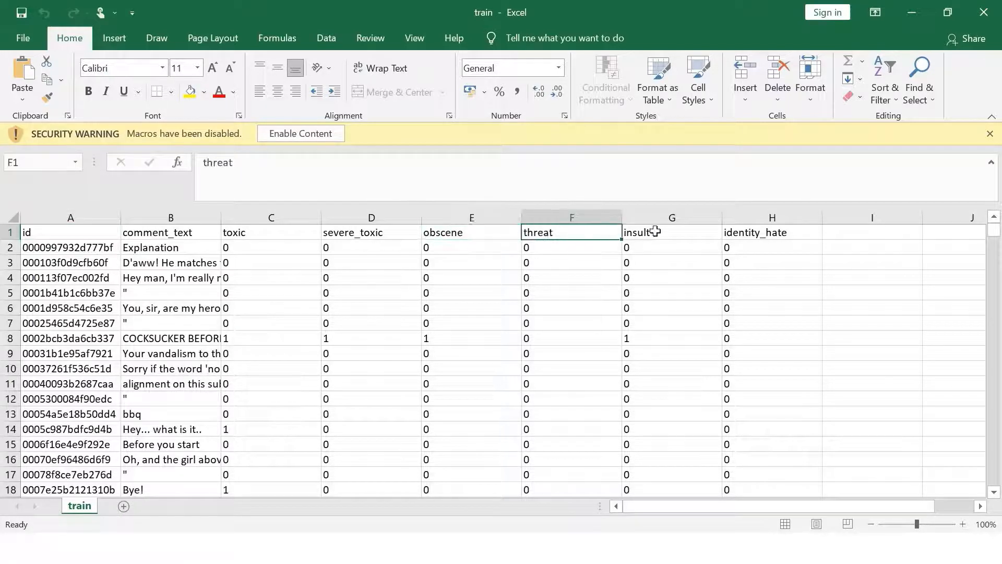
click(770, 231)
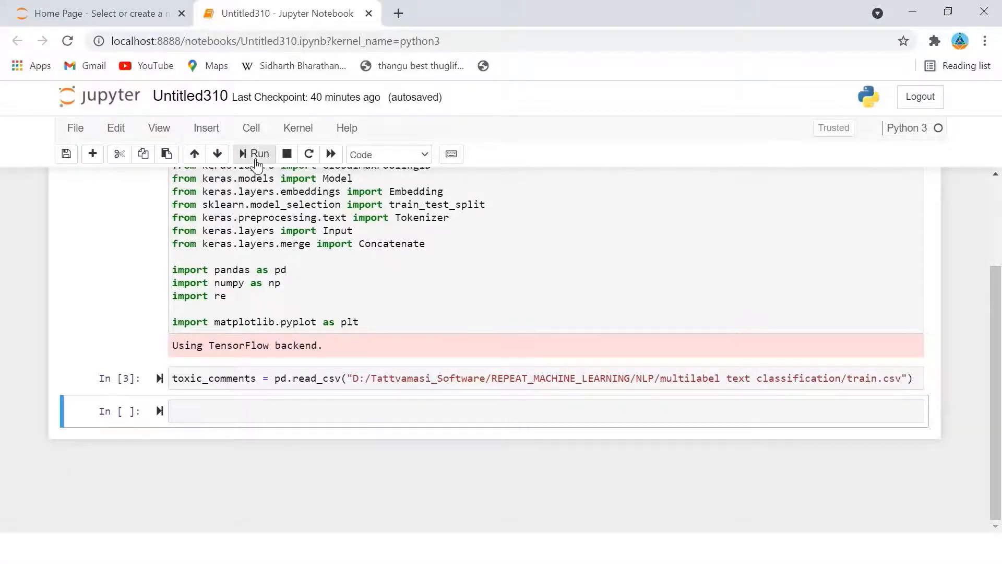
Step: Run the cell printing the dataset shape (159571, 8) and its first rows
click(258, 154)
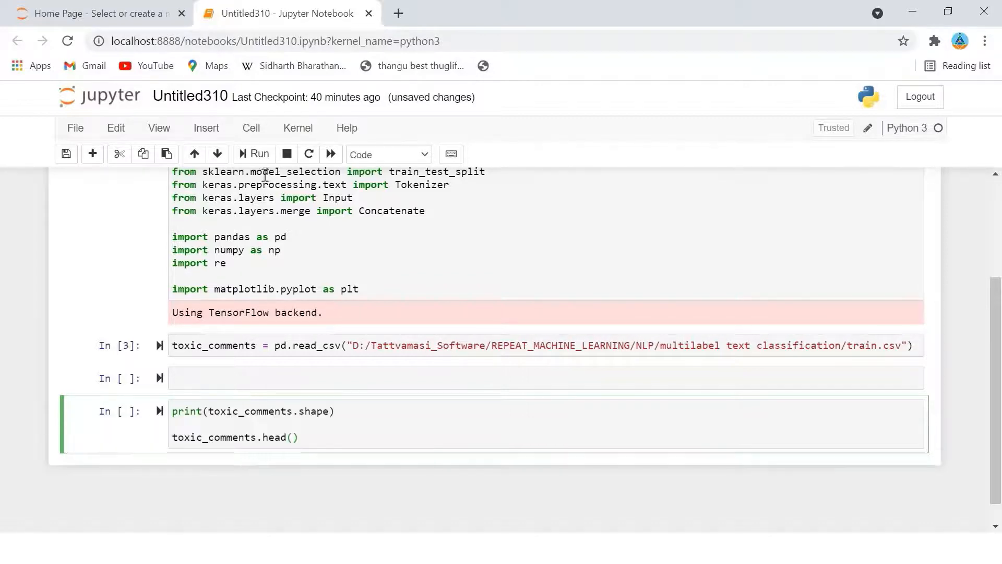
click(259, 153)
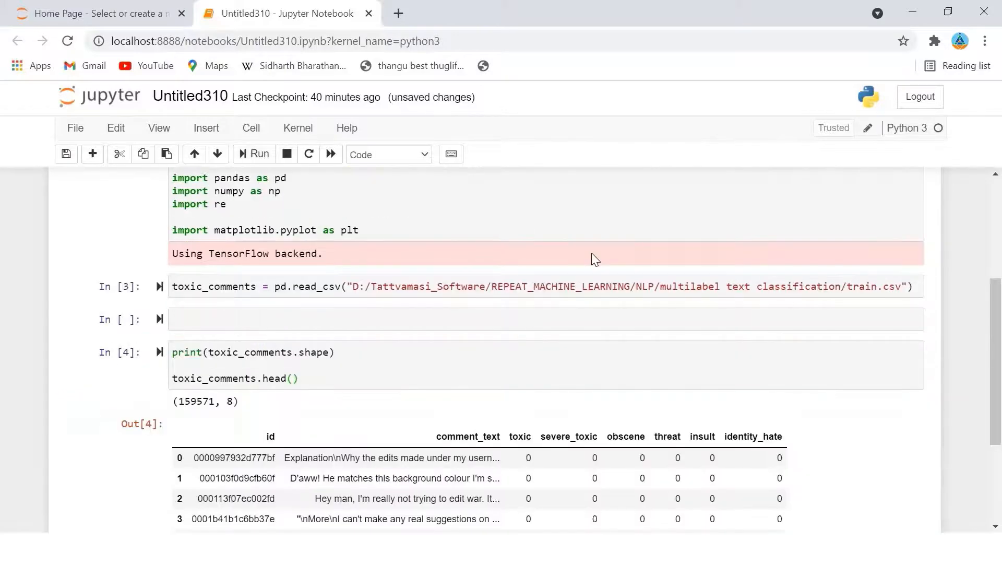
scroll(down, 3)
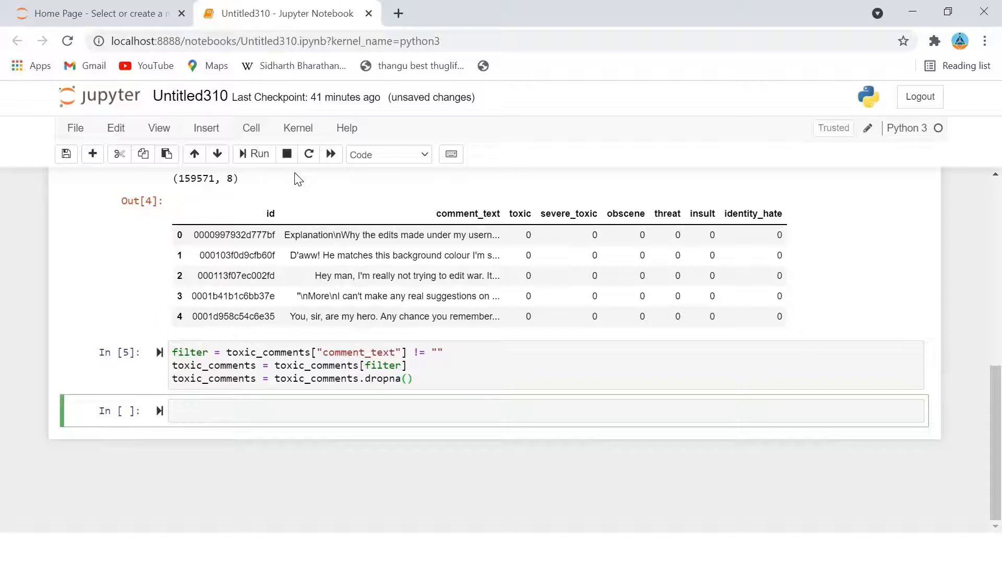
Step: Print comment 168 and its label values (toxic 1, insult 1)
text(print(toxic_comments["comment_text"][168]))
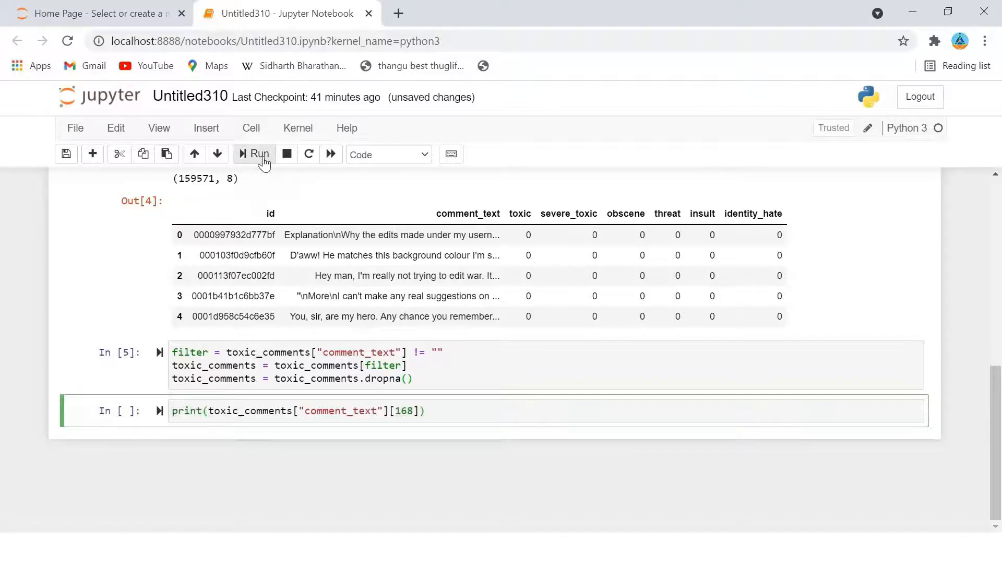
click(254, 154)
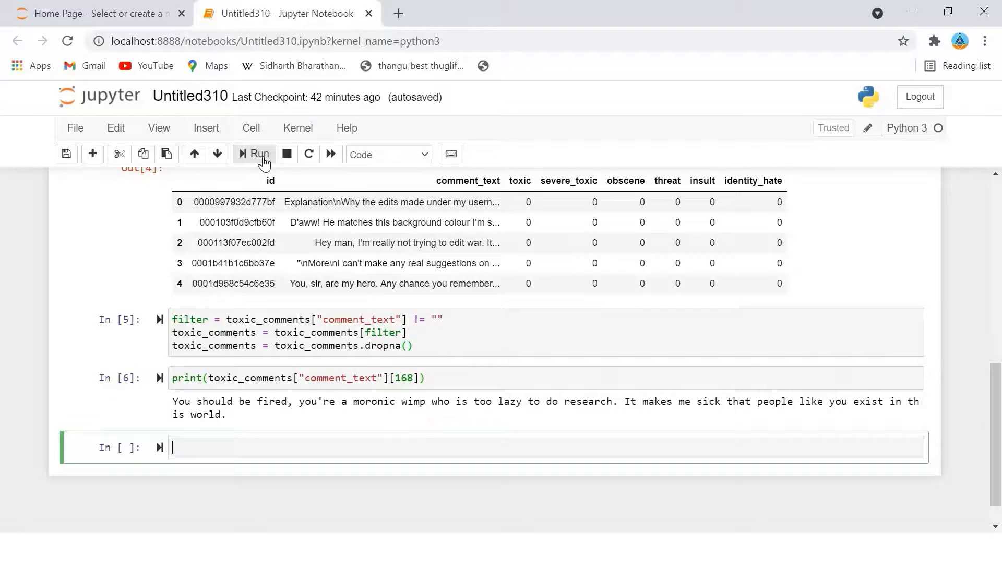
click(254, 157)
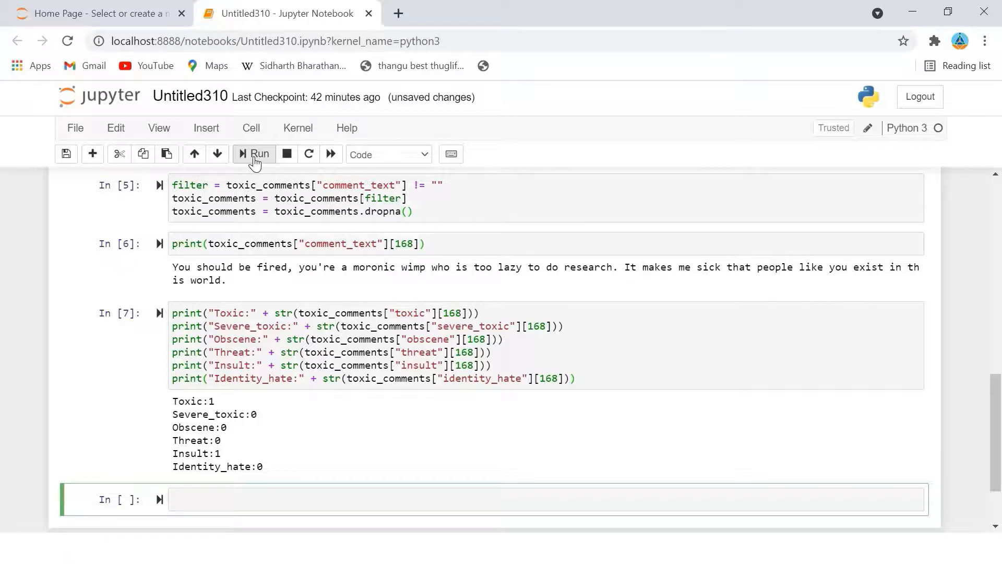
Step: Extract the six label columns into toxic_comments_labels and display its head
text(toxic_comments_labels = toxic_comments[["toxic", "severe_toxic", "obscene", "threat", "insult", "identity_hate"]])
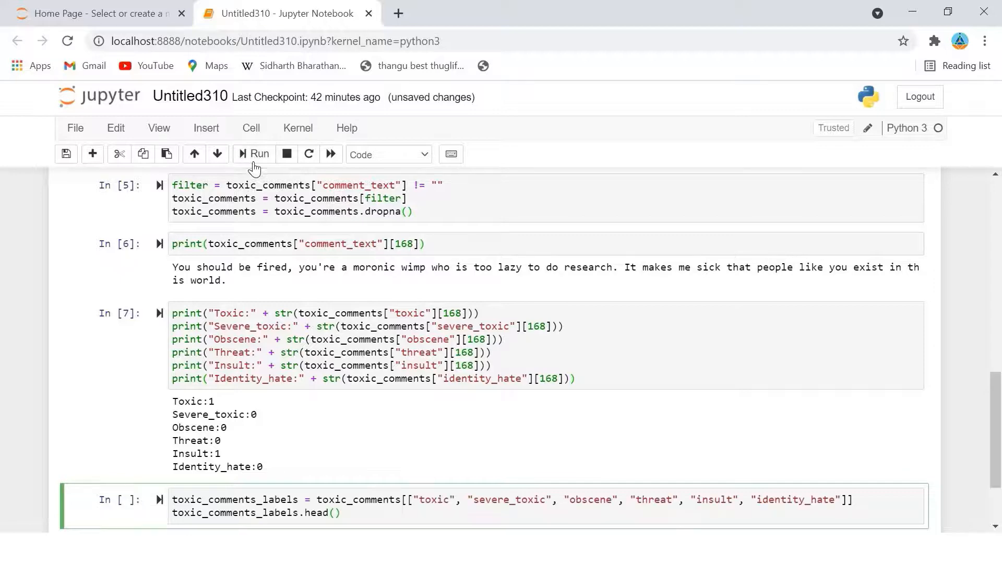
click(253, 153)
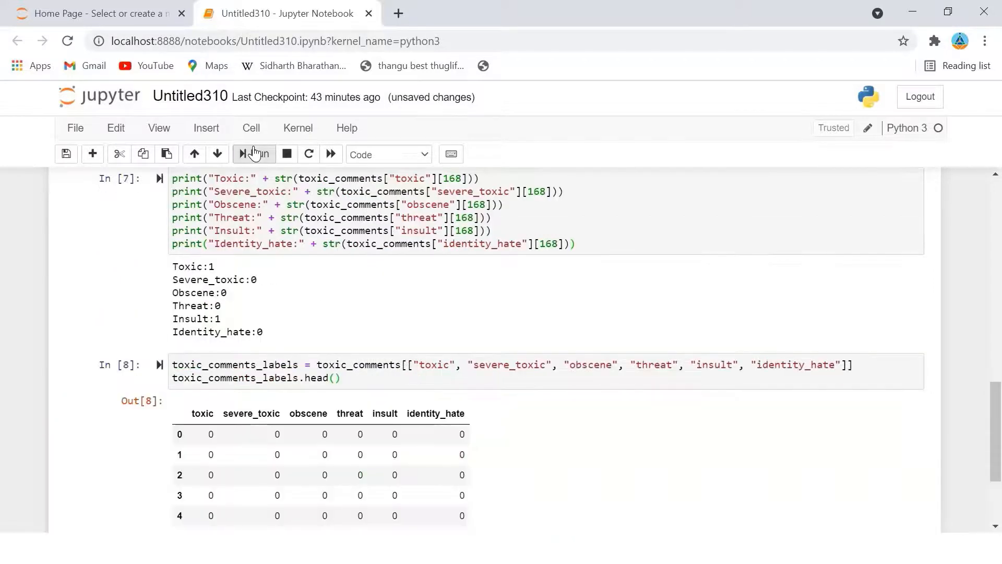
scroll(down, 3)
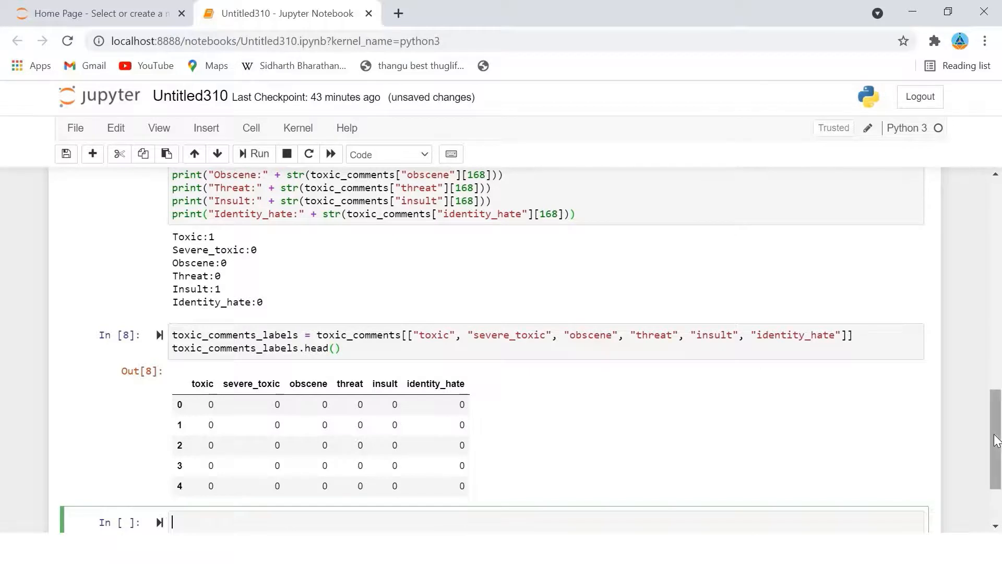
scroll(down, 3)
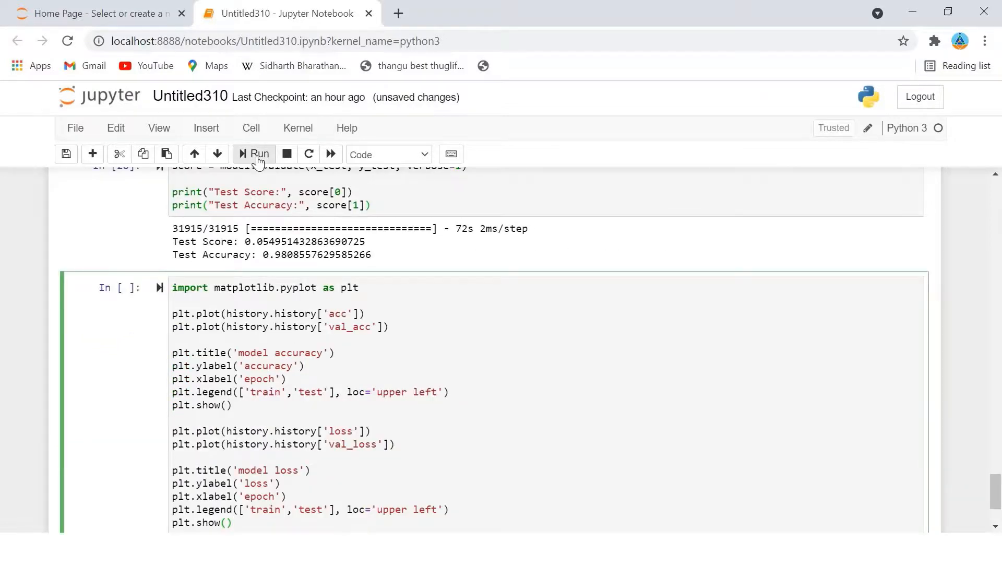
Step: Run the plotting cell and review the train/test accuracy and loss charts over five epochs
click(255, 154)
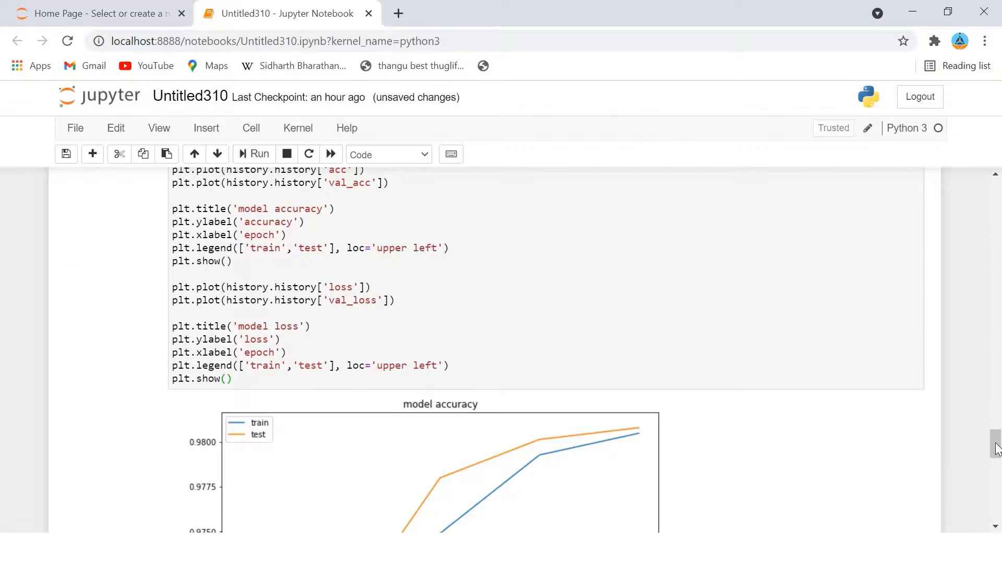
scroll(up, 3)
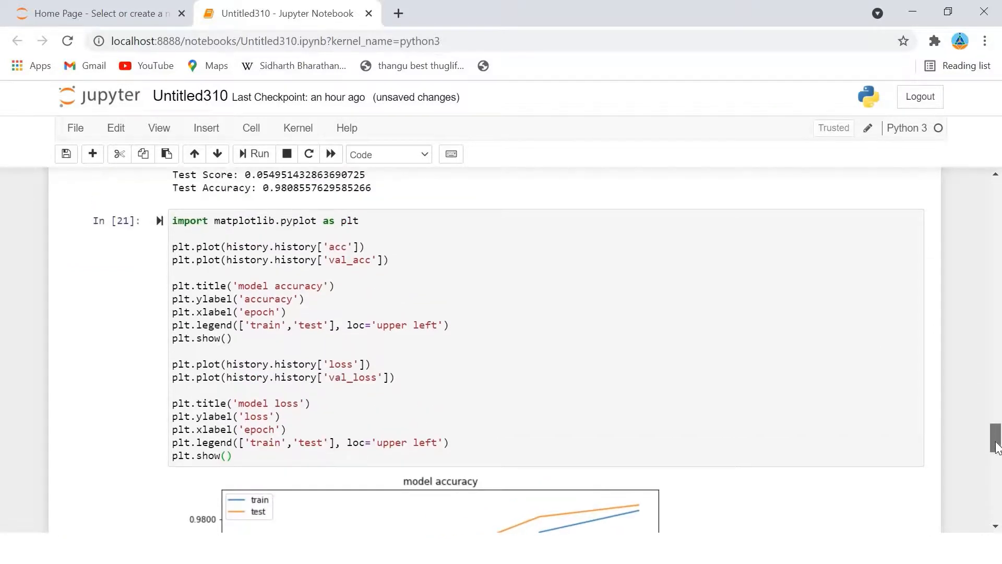
scroll(down, 3)
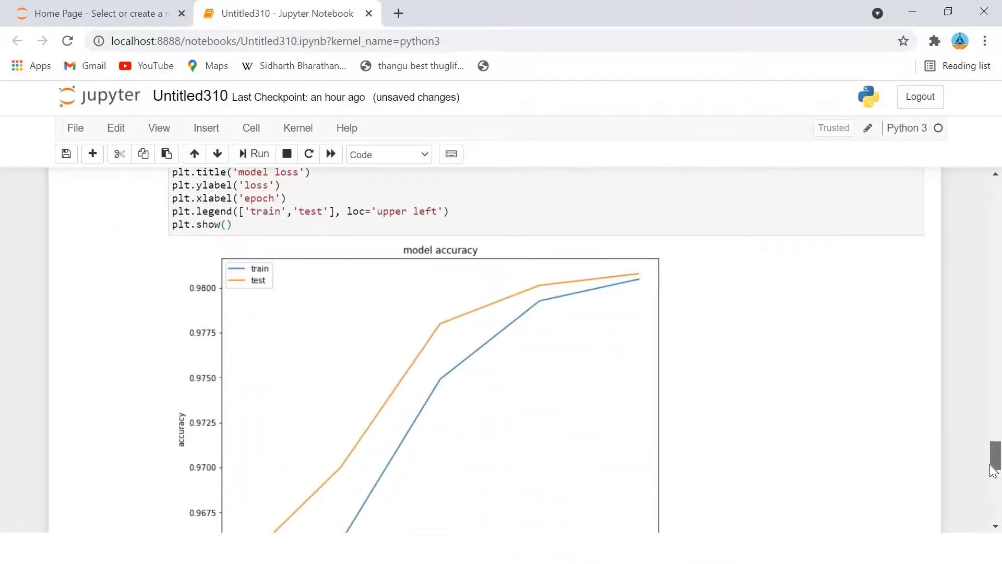
scroll(down, 3)
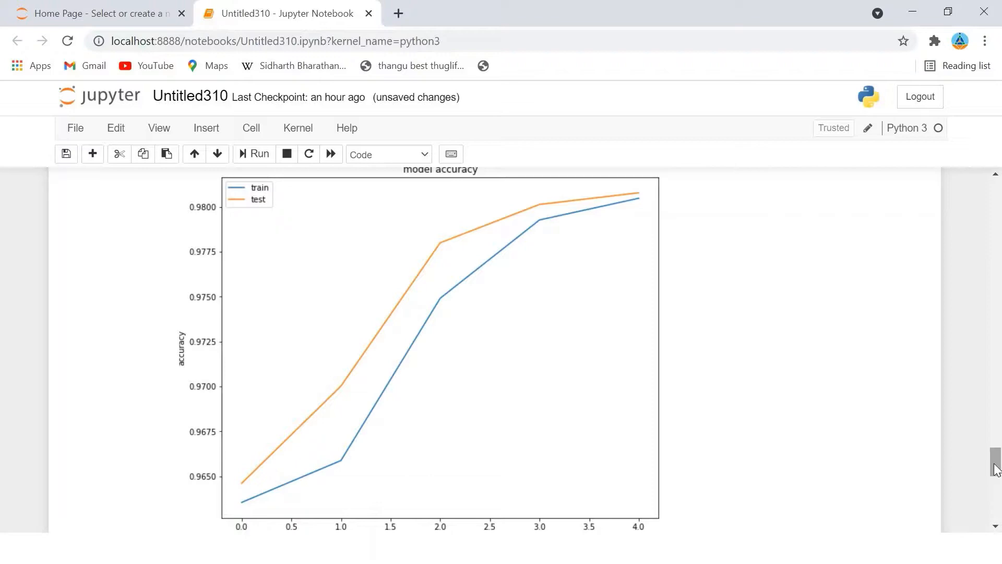
scroll(up, 3)
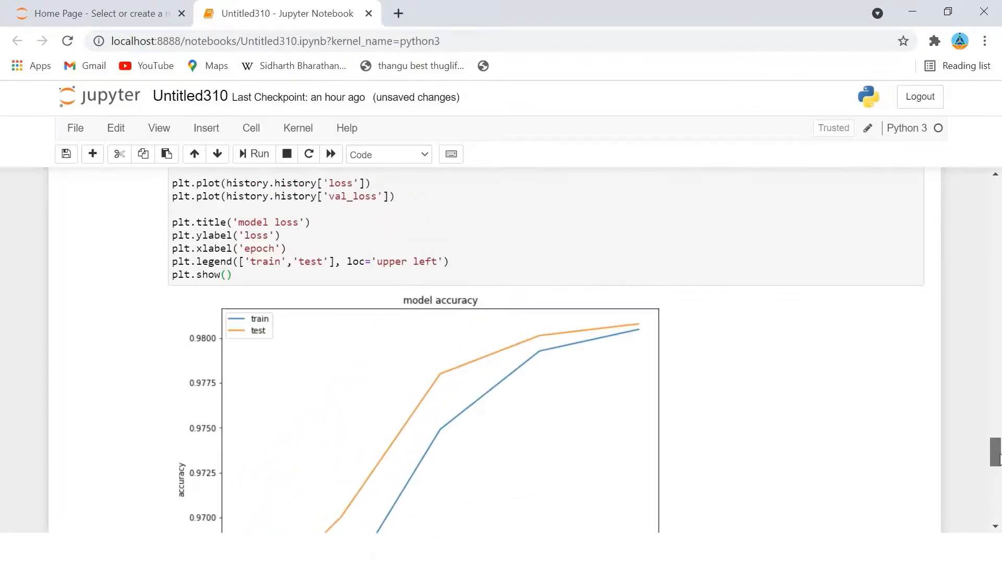
scroll(up, 3)
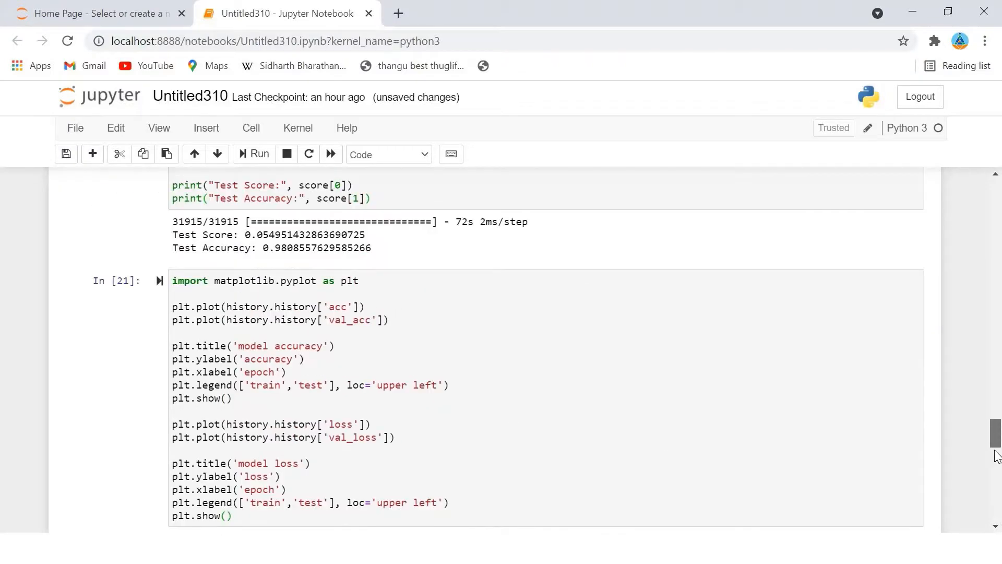
scroll(down, 3)
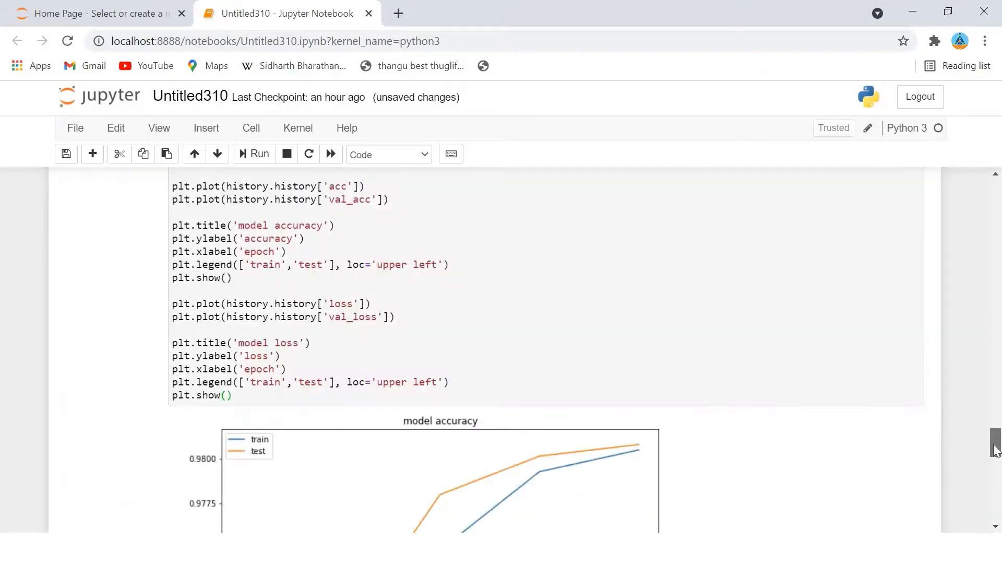
scroll(down, 3)
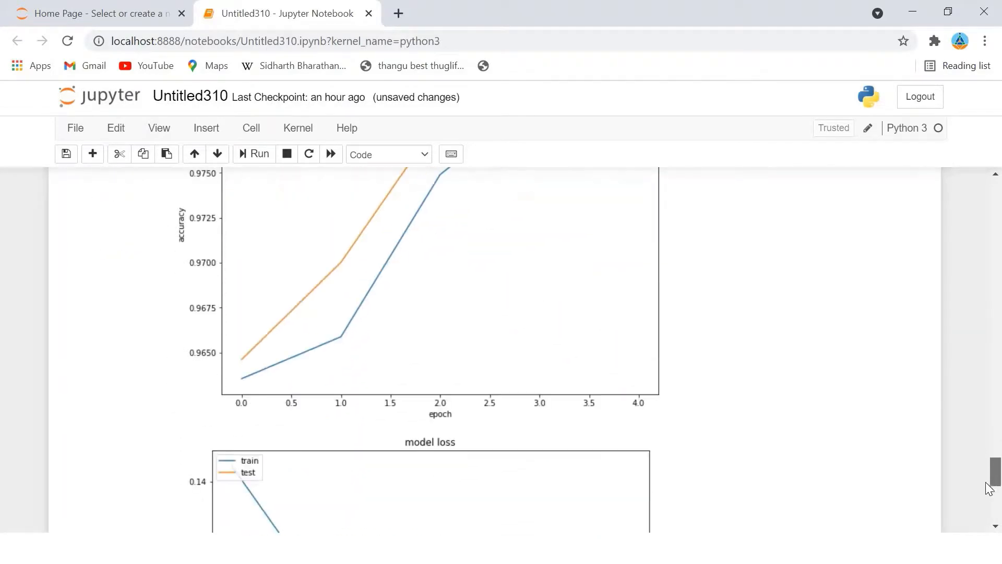
scroll(down, 3)
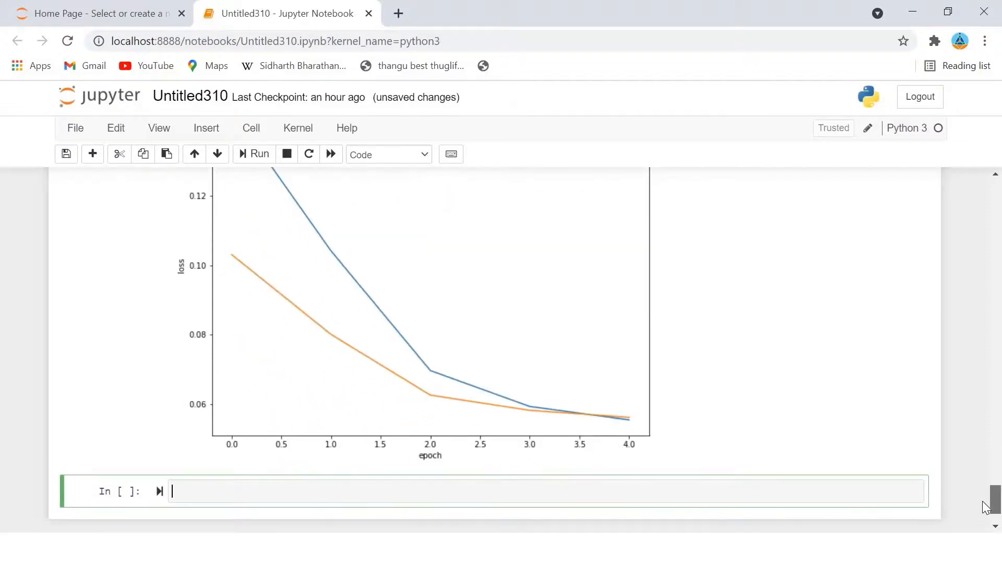
scroll(up, 3)
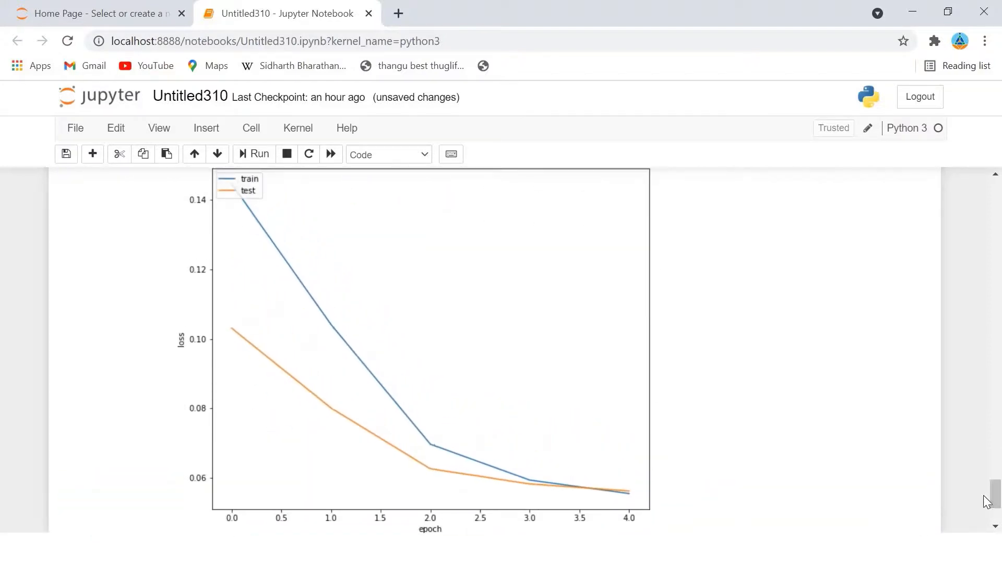